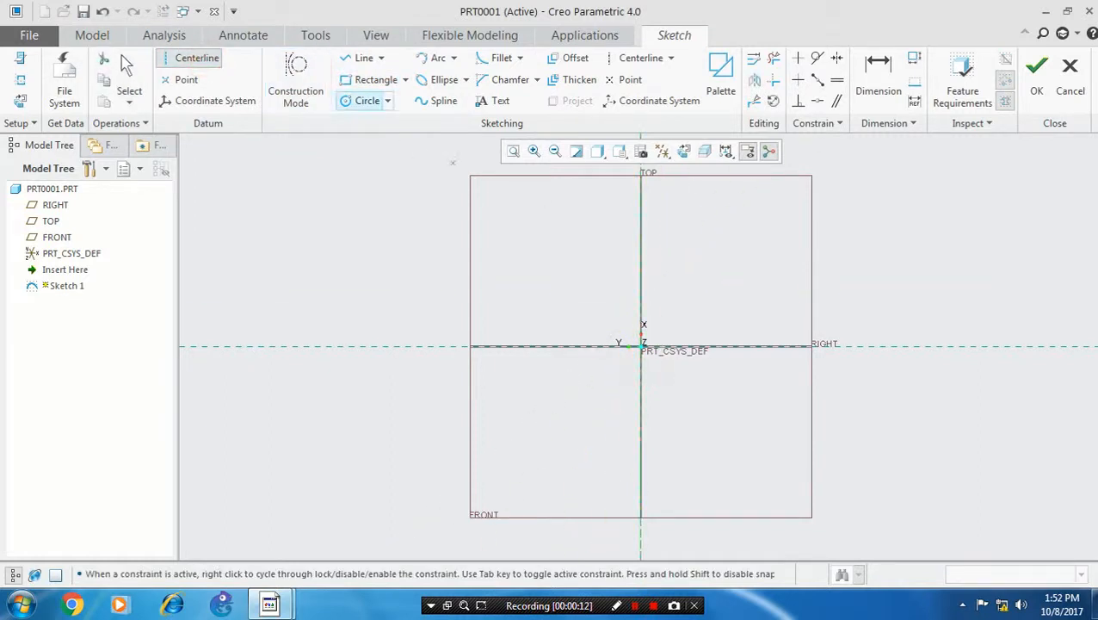
- Finish the profile line sketch on the FRONT plane as Sketch 1
left_click(361, 58)
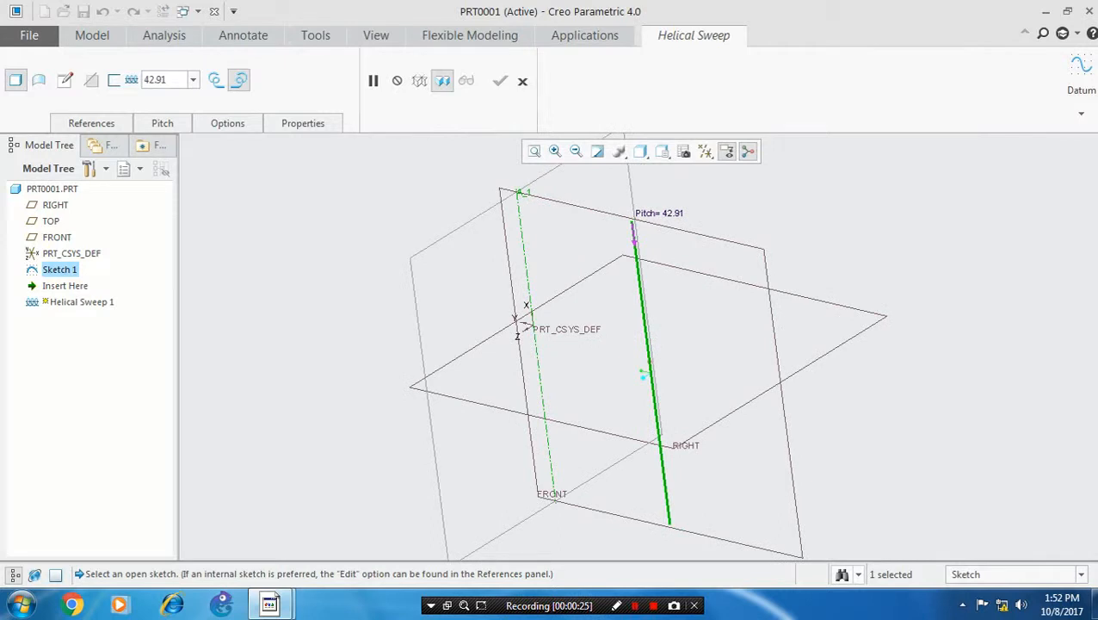
- Set the helix pitch dimension to 45.00
double_click(658, 214)
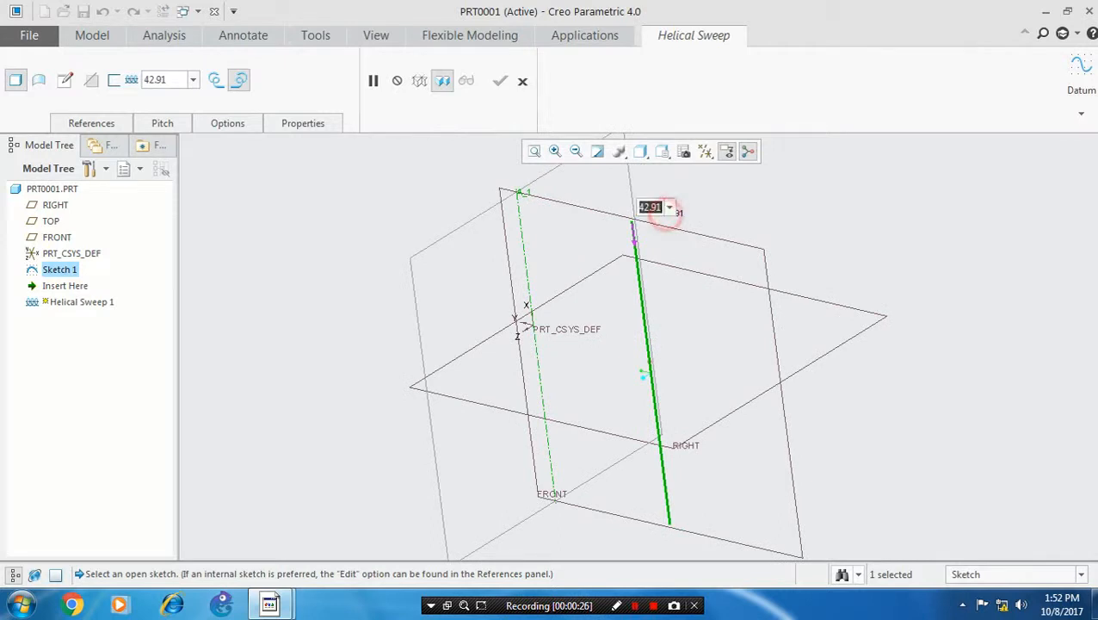
type("45.00")
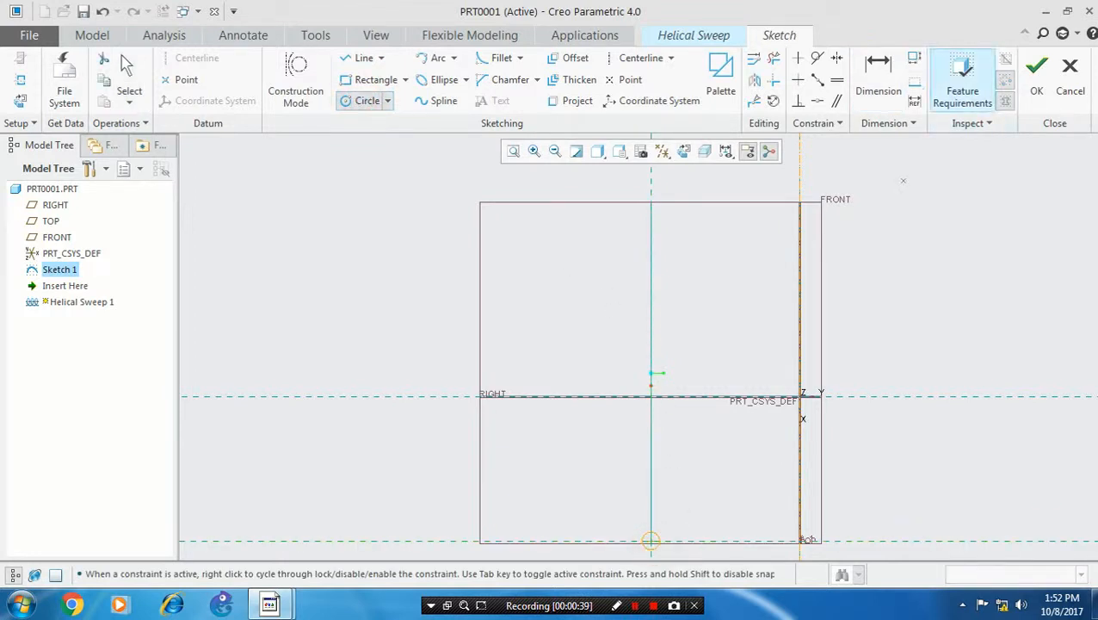
- Add a circular wire cross-section and complete Helical Sweep 1, a solid coil spring
left_click(651, 540)
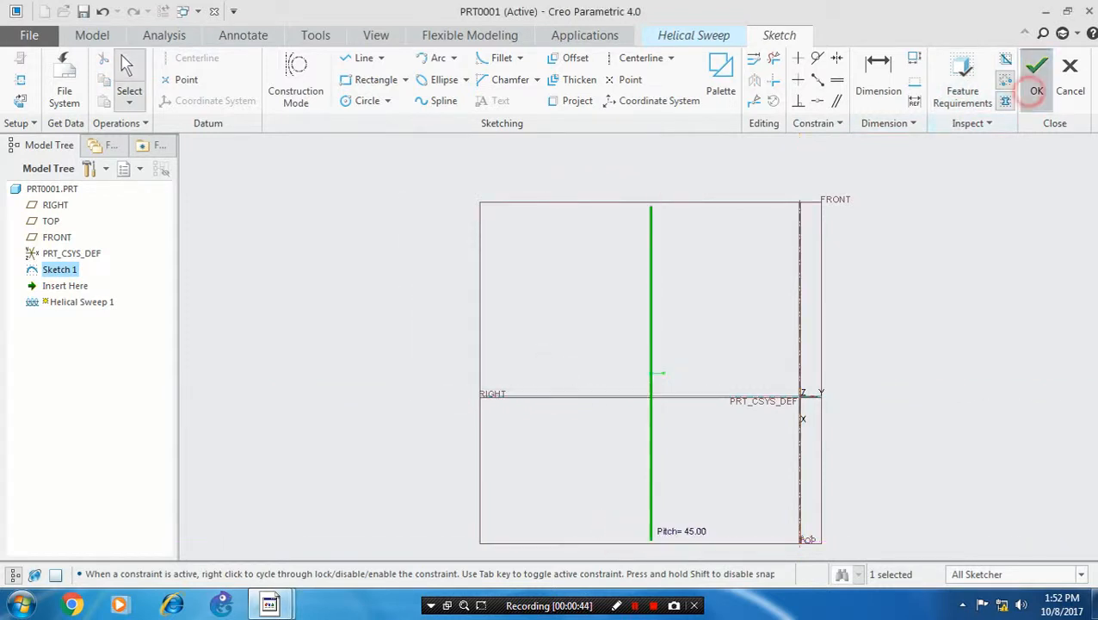
left_click(1036, 90)
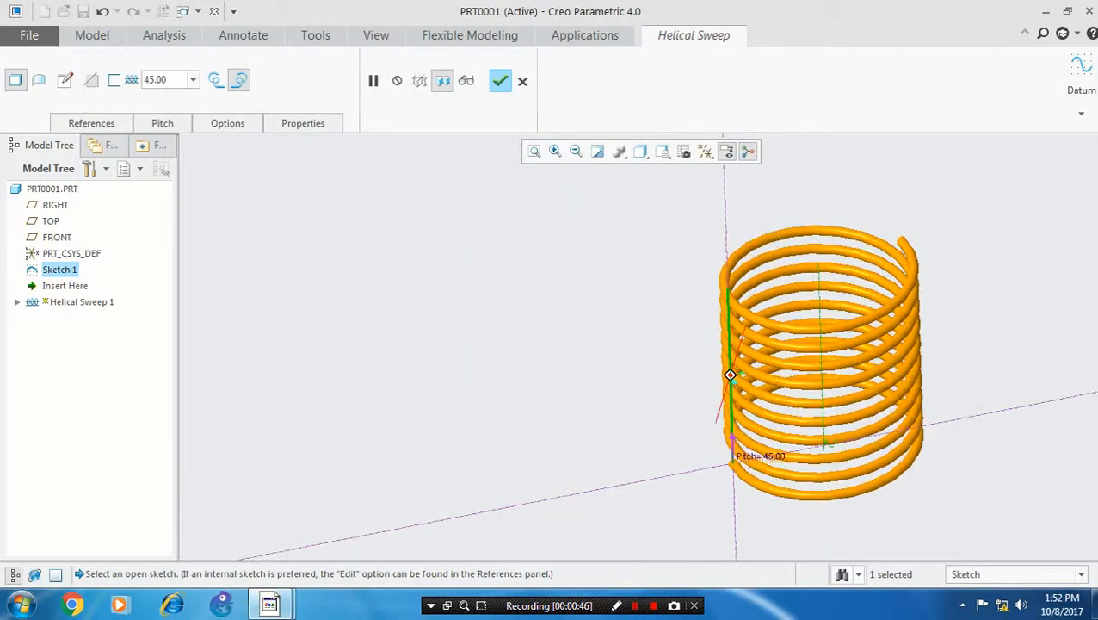
left_click(499, 81)
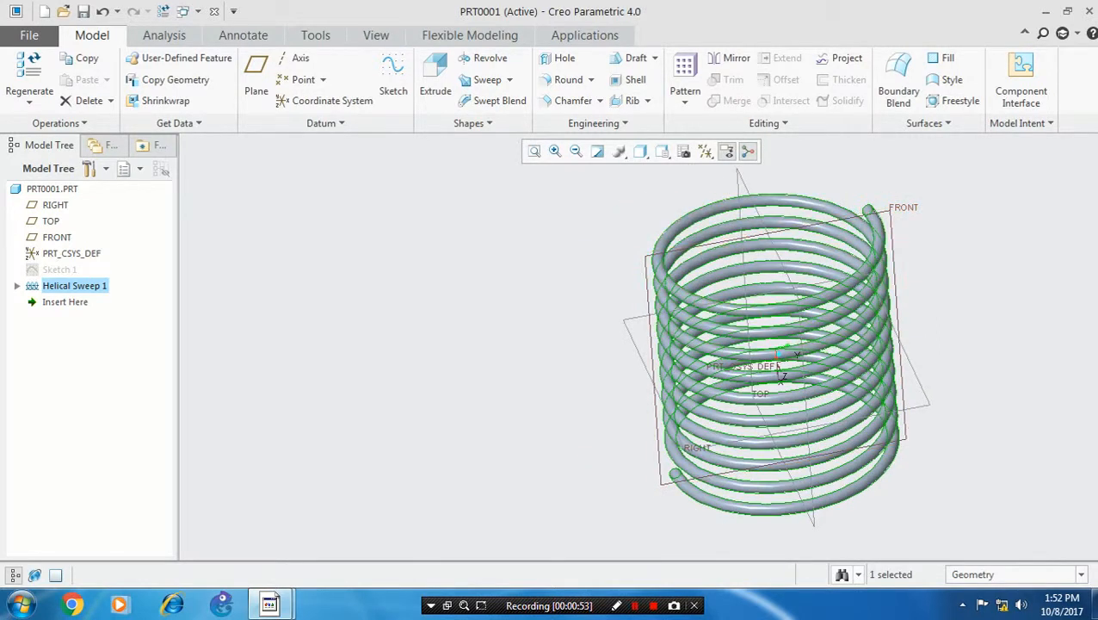
- Start a Warp feature from the Editing group with the spring solid as its geometry
left_click(766, 122)
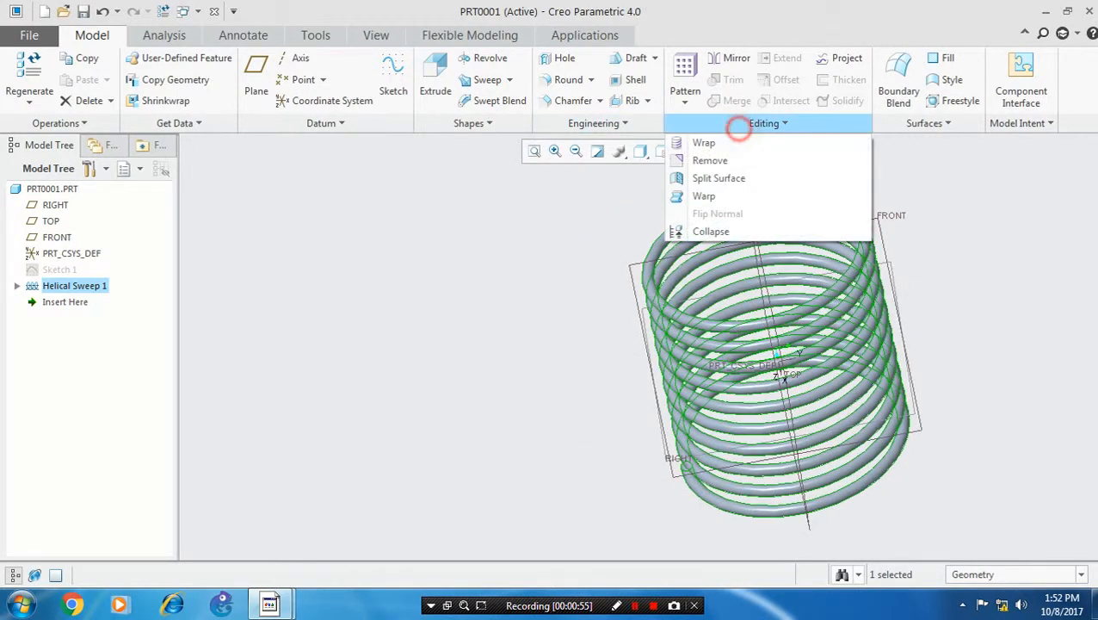
left_click(704, 196)
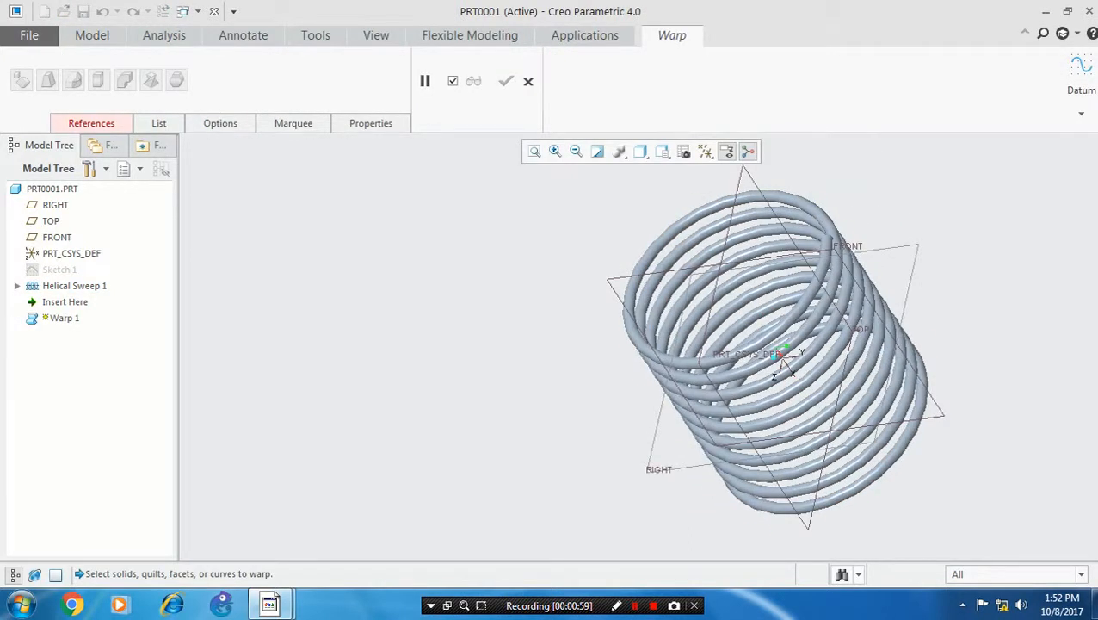
left_click(774, 344)
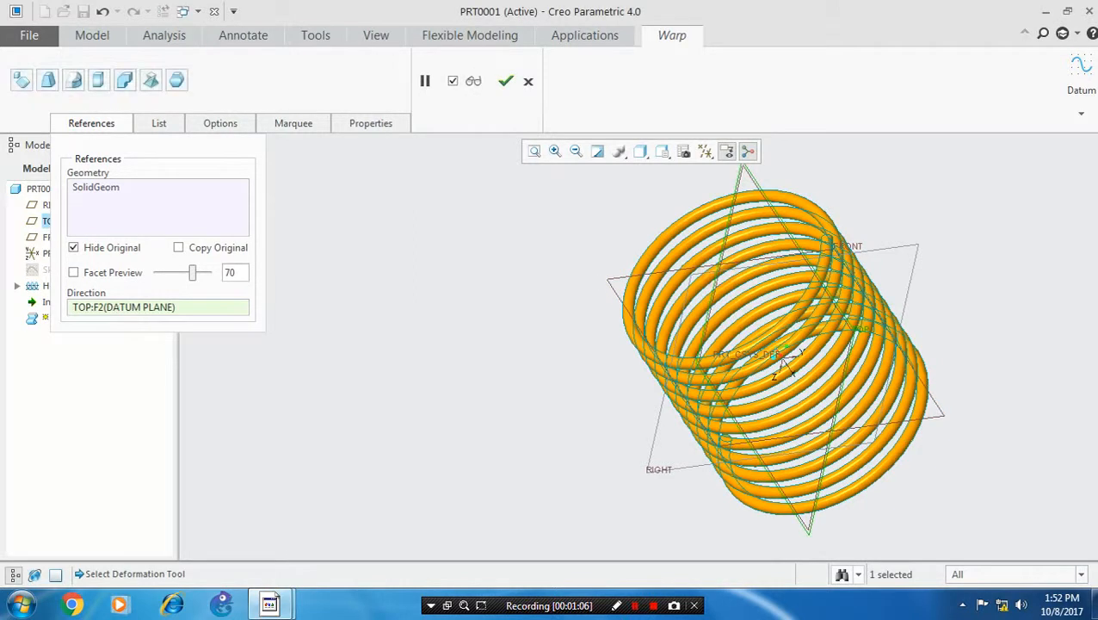
- Bend the spring into a curved coil with the Bend tool and complete Warp 1
left_click(124, 80)
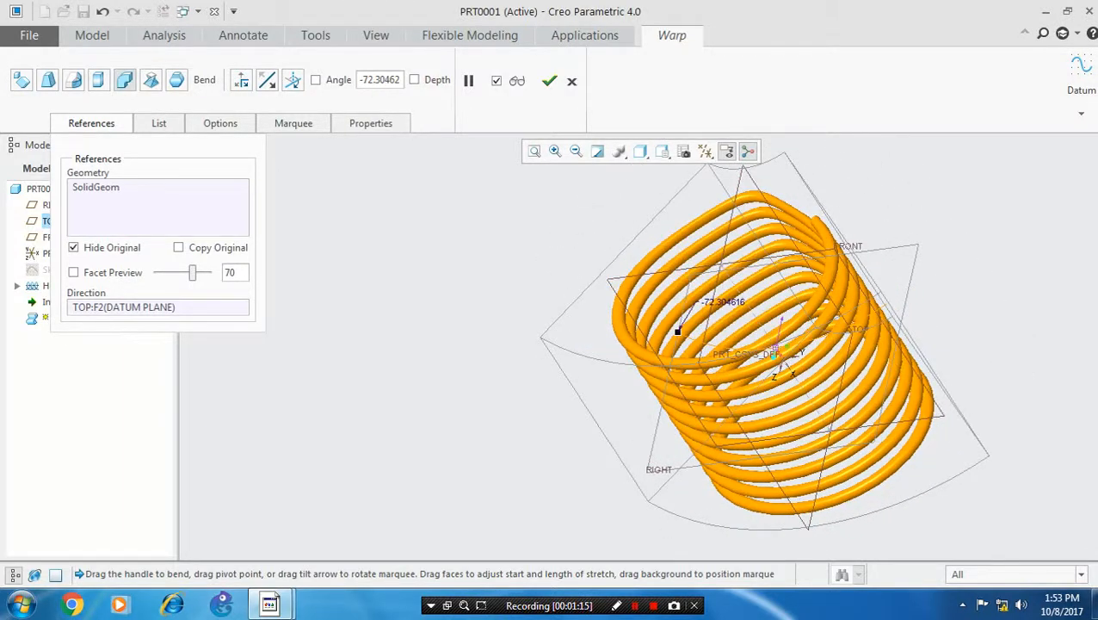
left_click_drag(757, 362, 775, 348)
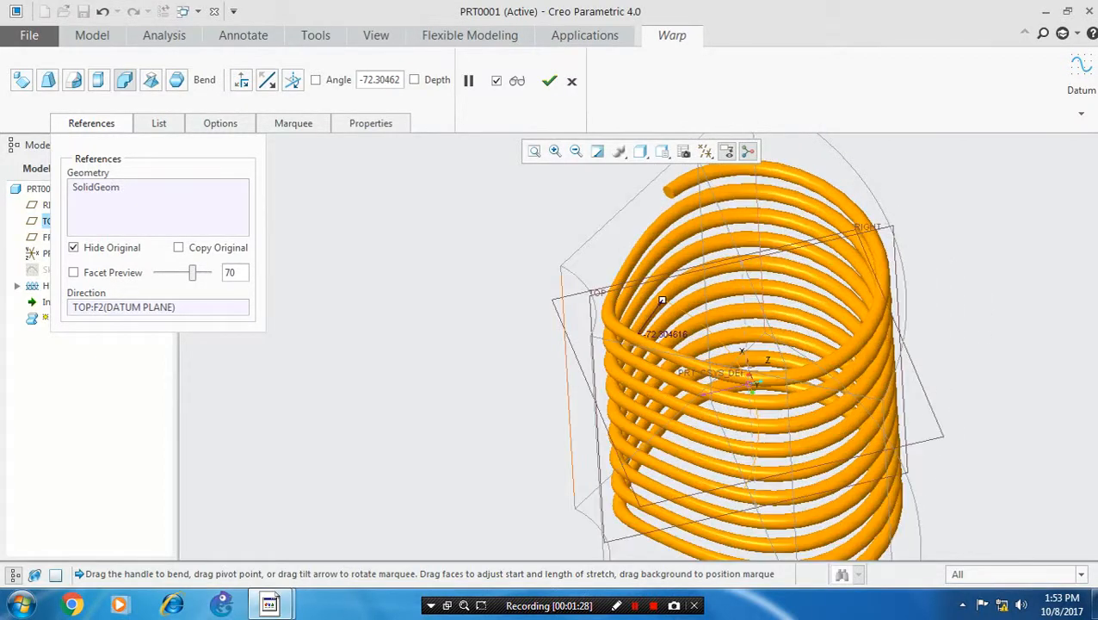
left_click(549, 81)
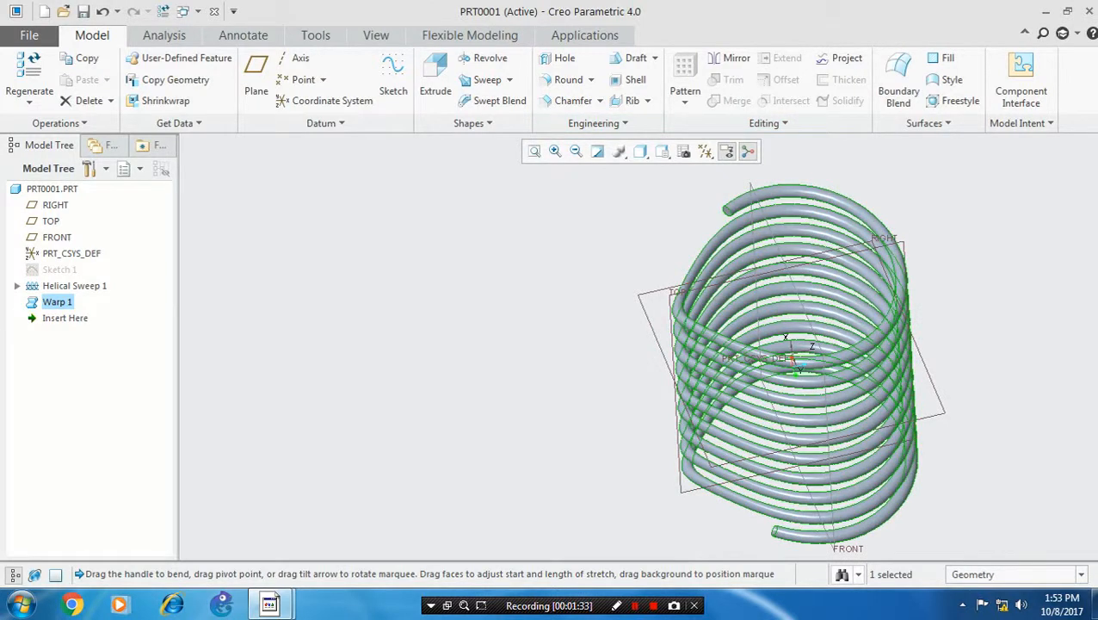
- Hide the datum planes via the datum display filter
left_click(706, 152)
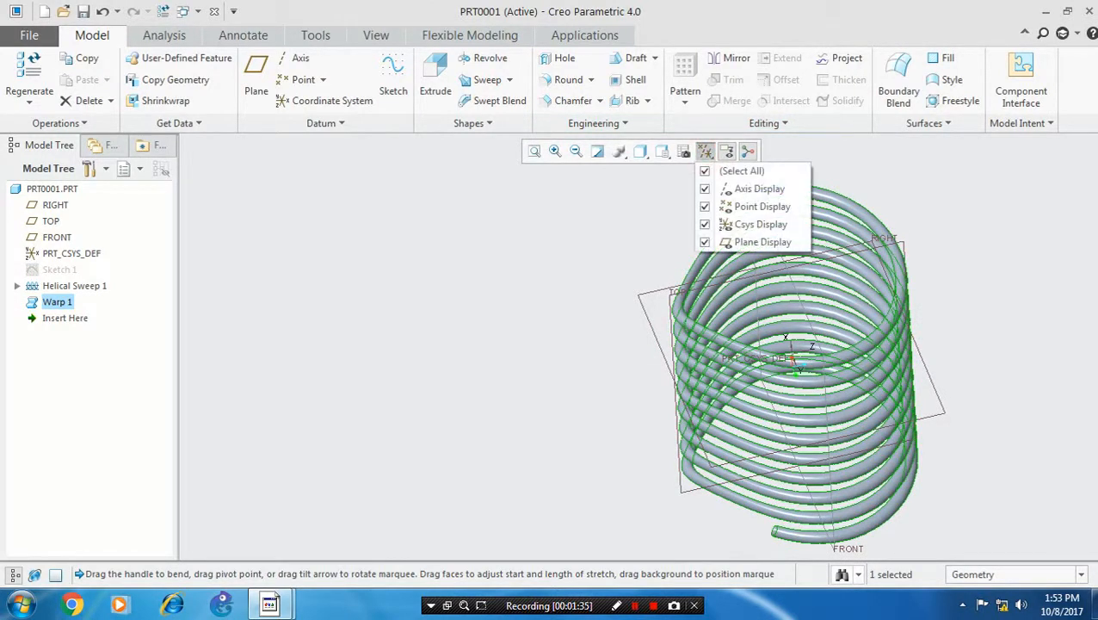
left_click(705, 241)
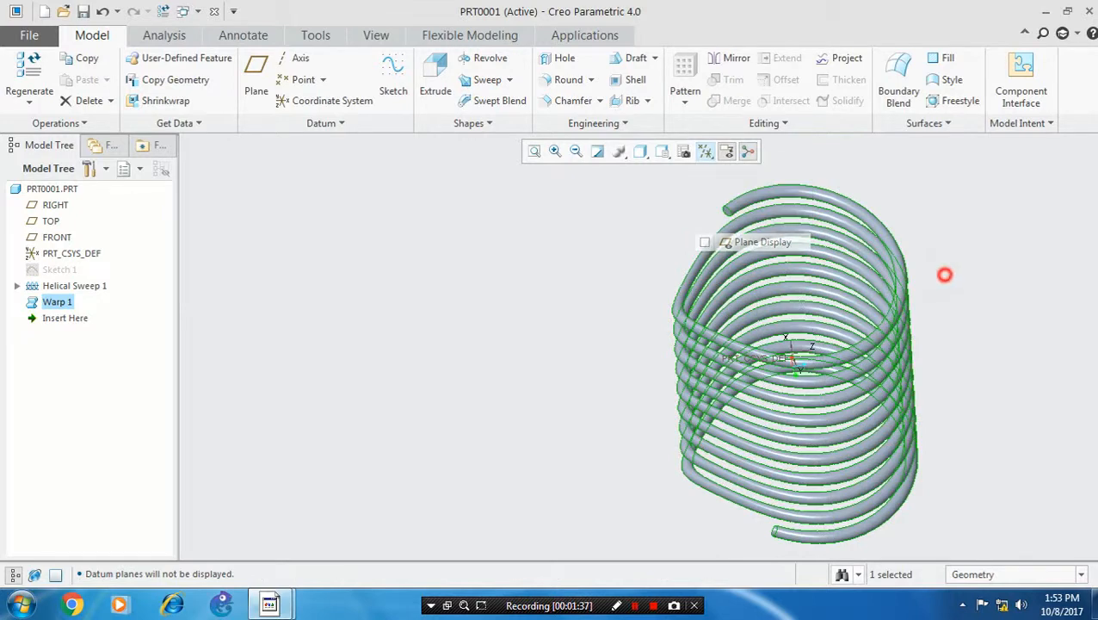